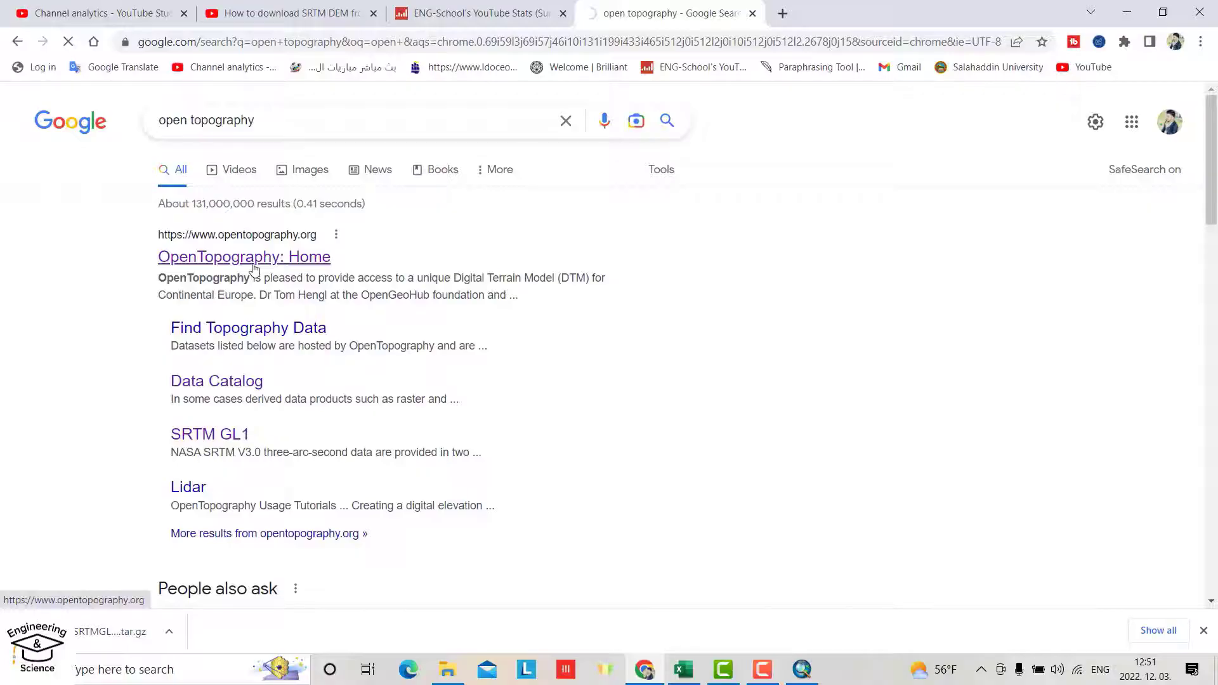
Go from the OpenTopography home page to the Data Catalog's Global & Regional DEM list.
click(244, 257)
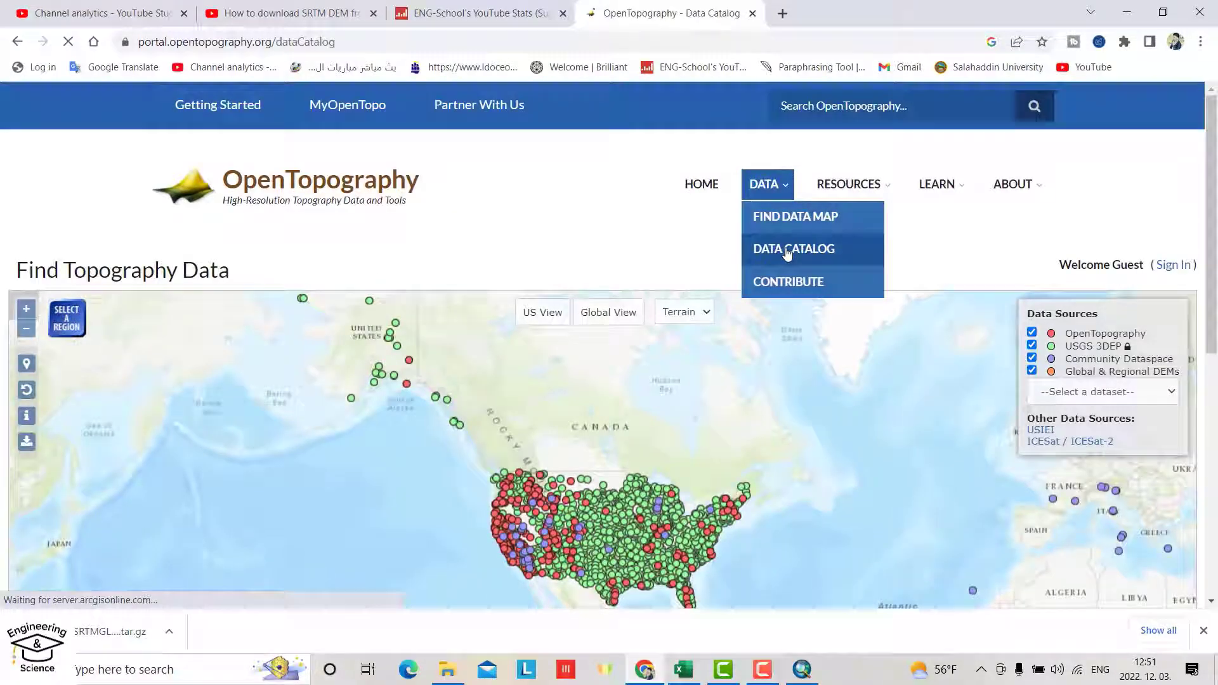
click(794, 248)
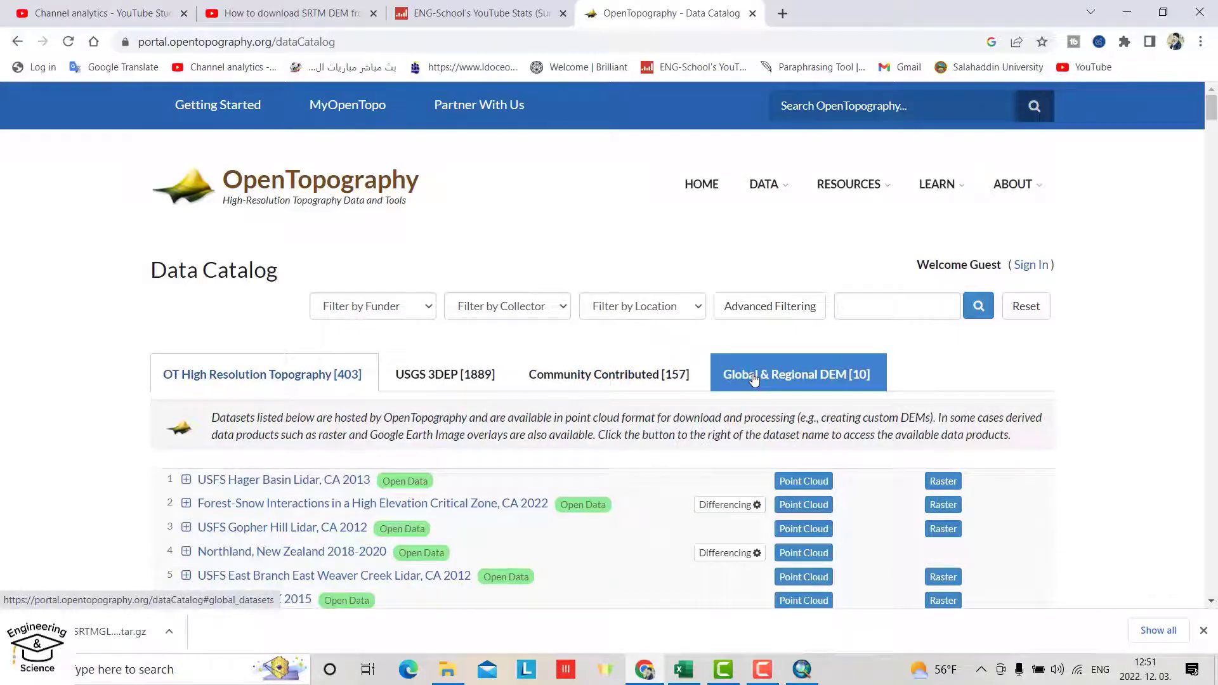
click(796, 373)
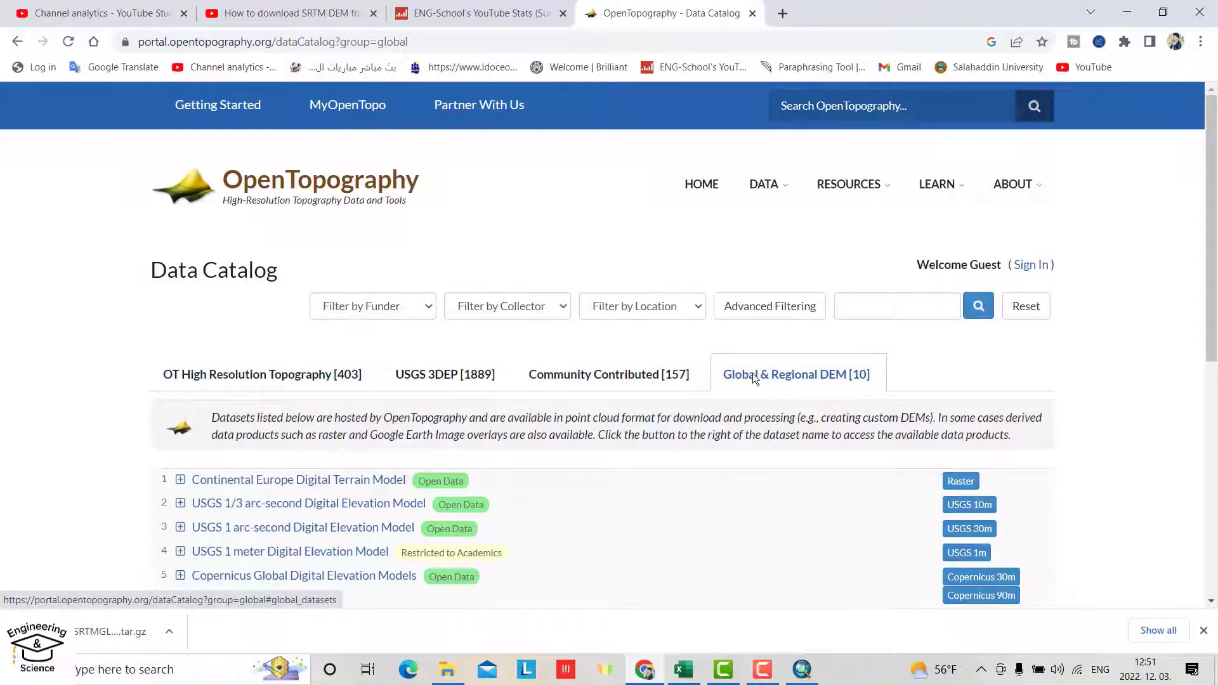
Scroll the SRTM Global dataset page to its download products and open SRTM GL1.
scroll(down, 3)
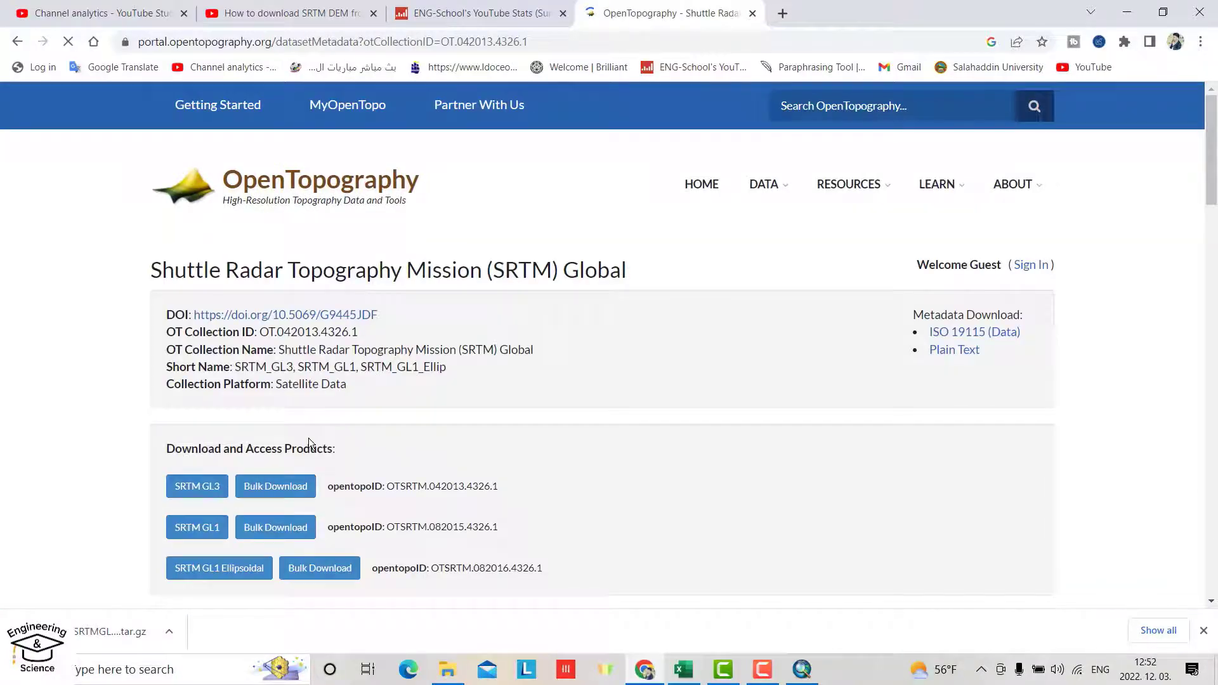
scroll(down, 3)
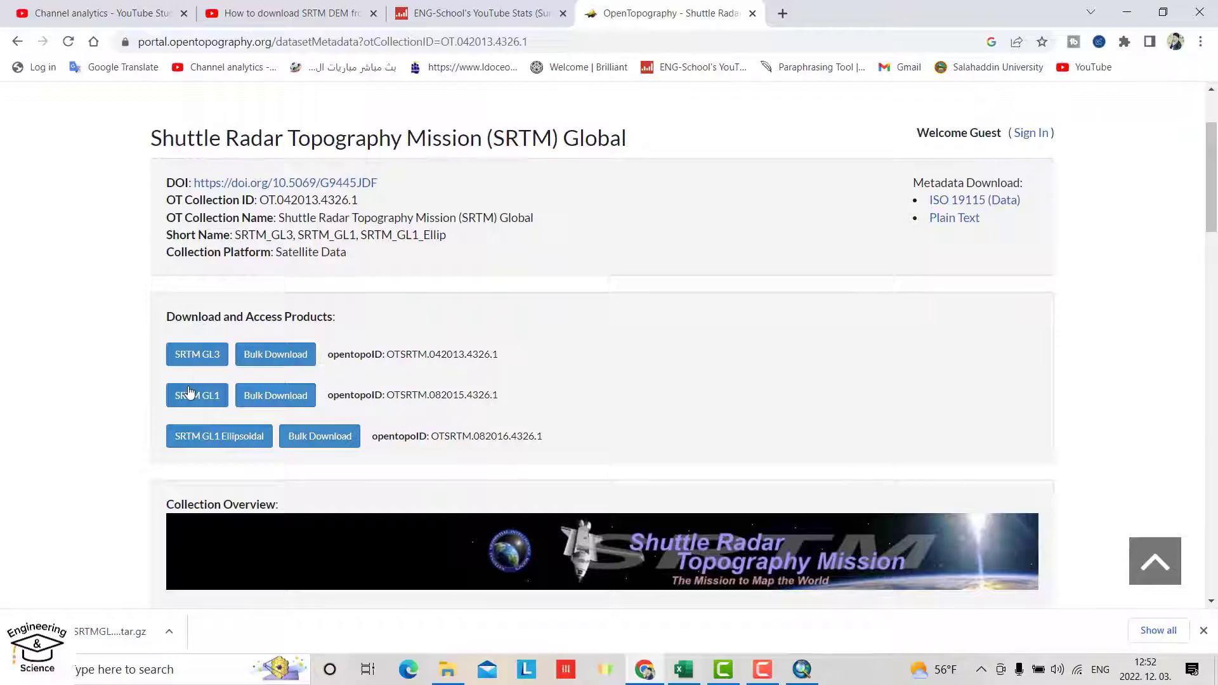
click(196, 395)
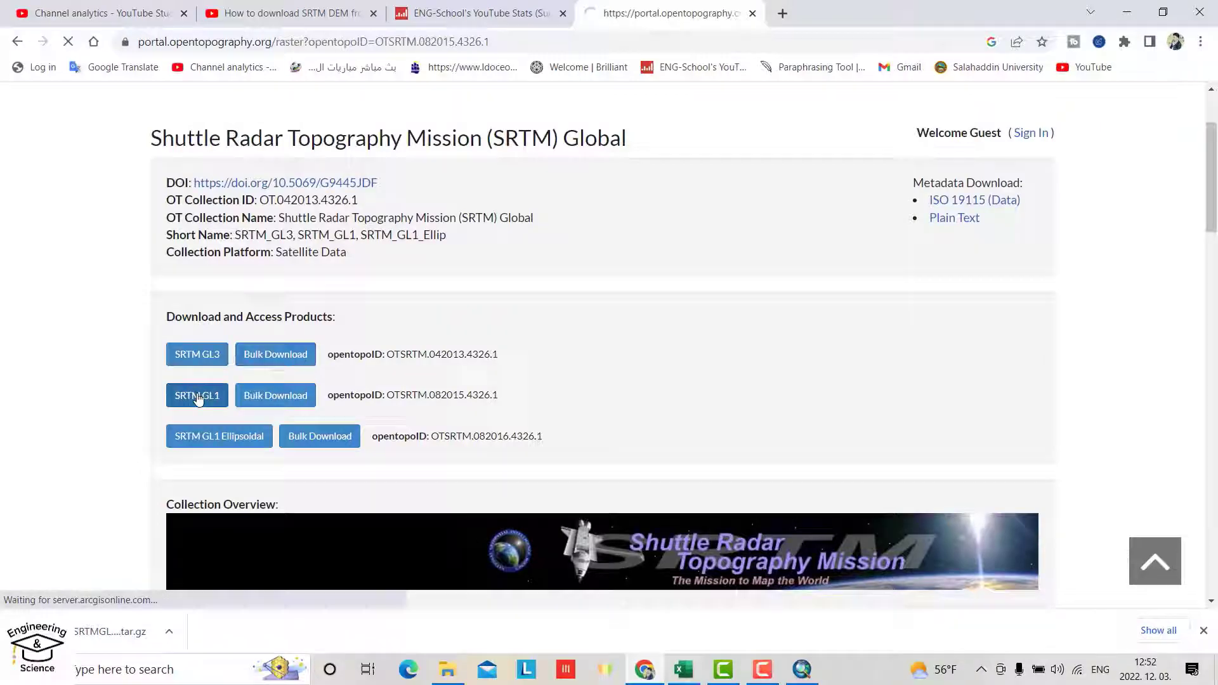
On the SRTM GL1 page, draw a rectangular region around Kou Senjaq on the map.
click(196, 395)
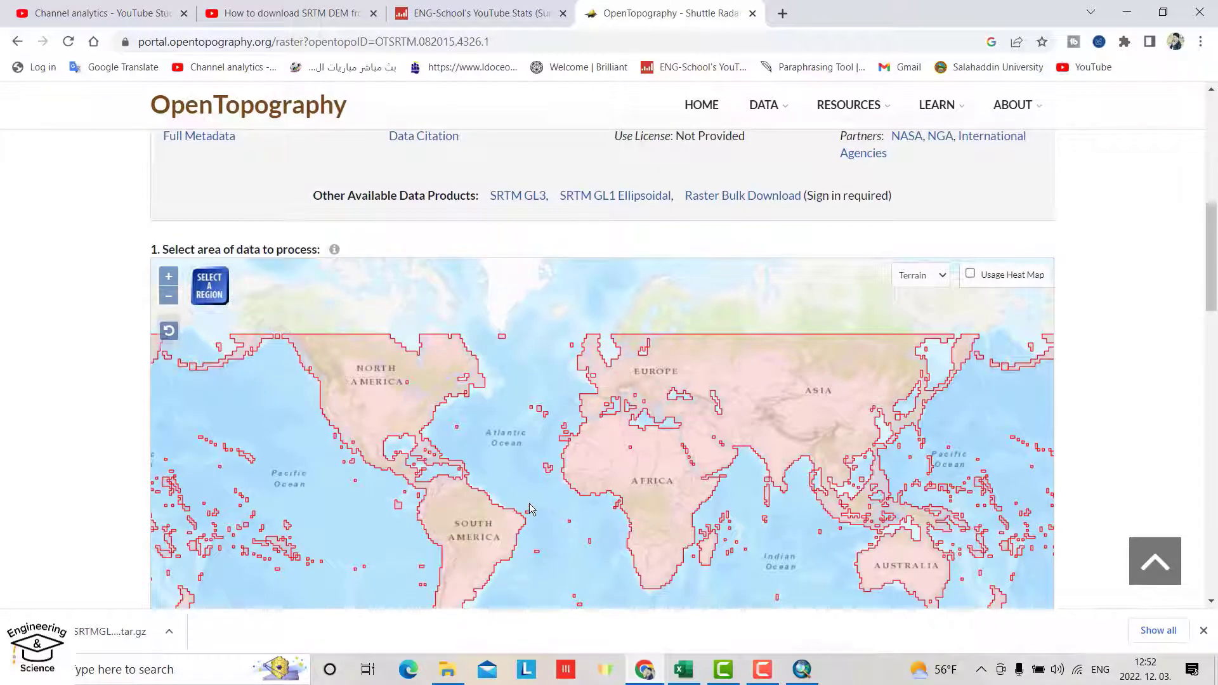
scroll(down, 3)
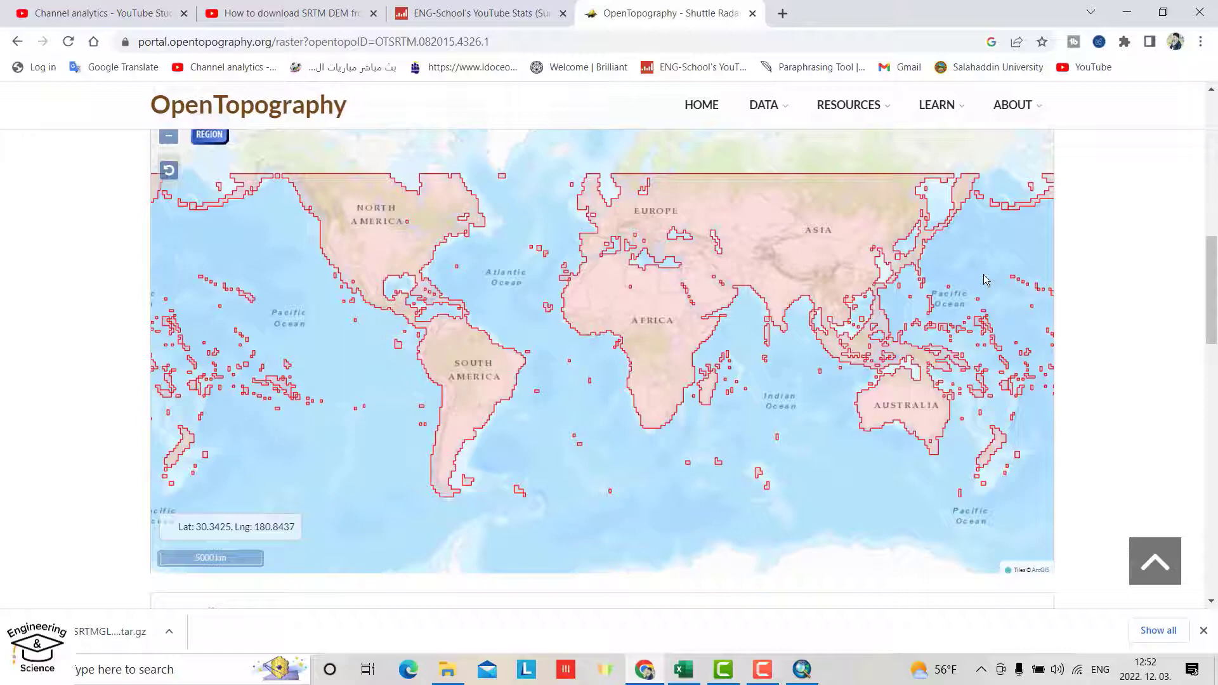
scroll(down, 3)
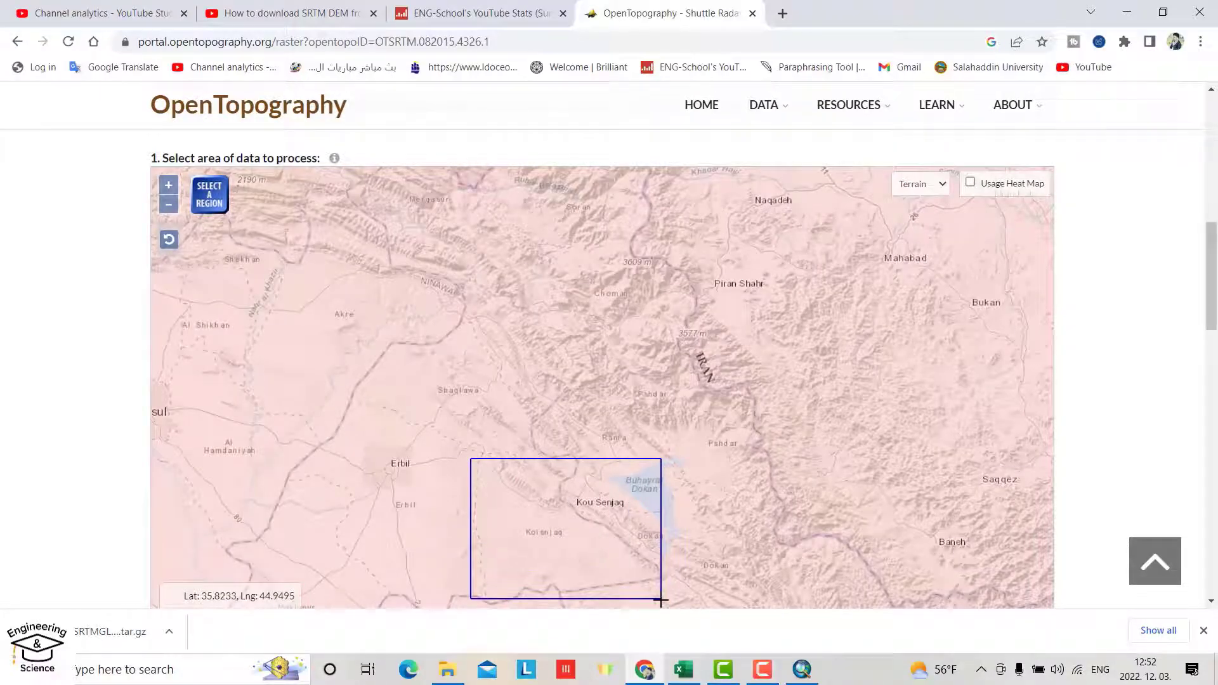
drag(662, 602, 661, 578)
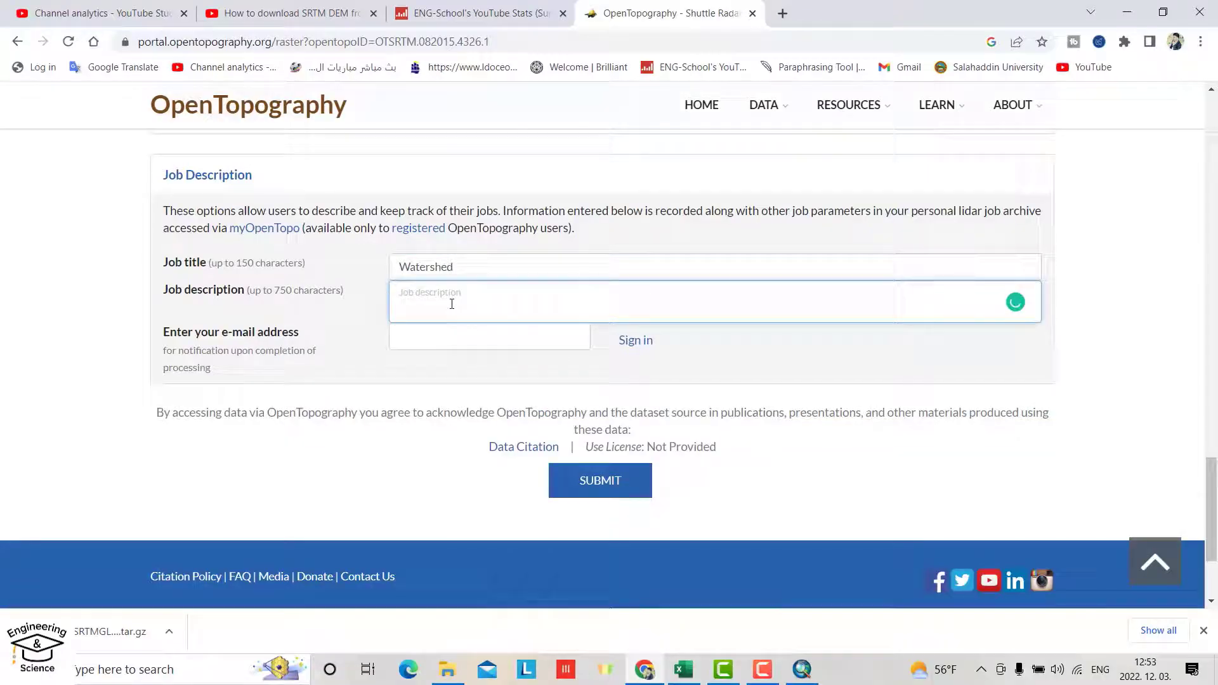
Enter 'Student' as job description, autofill the e-mail, and submit the SRTM GL1 job.
text(Student)
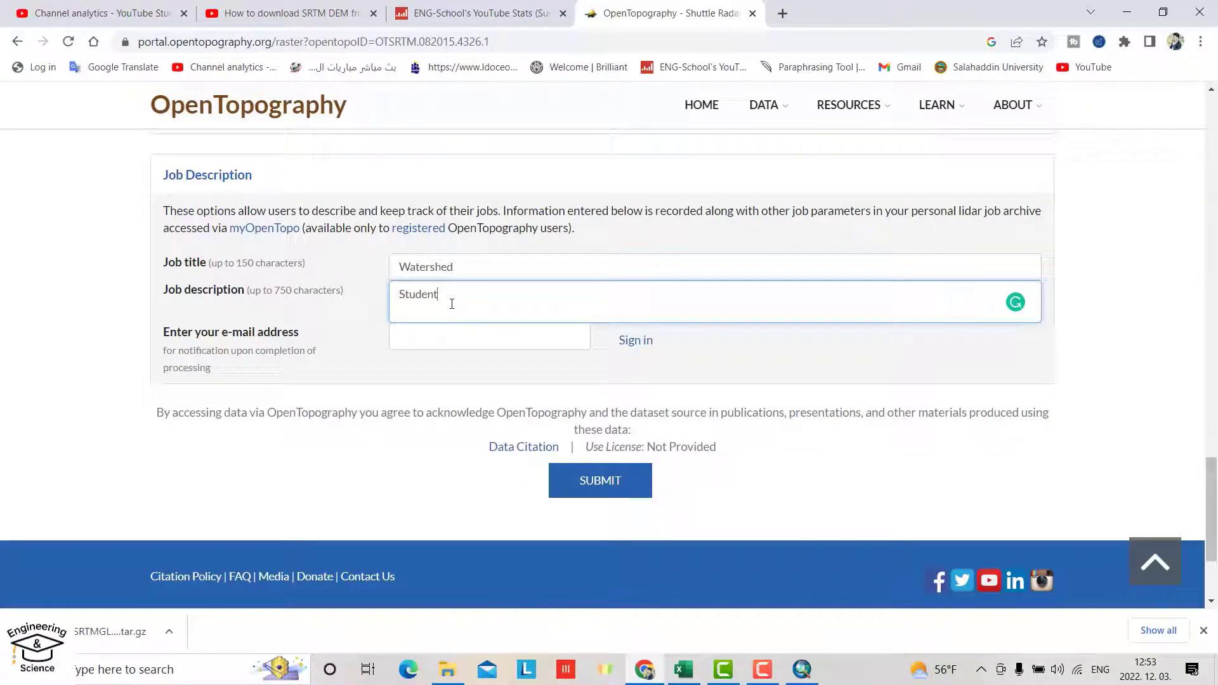
click(489, 337)
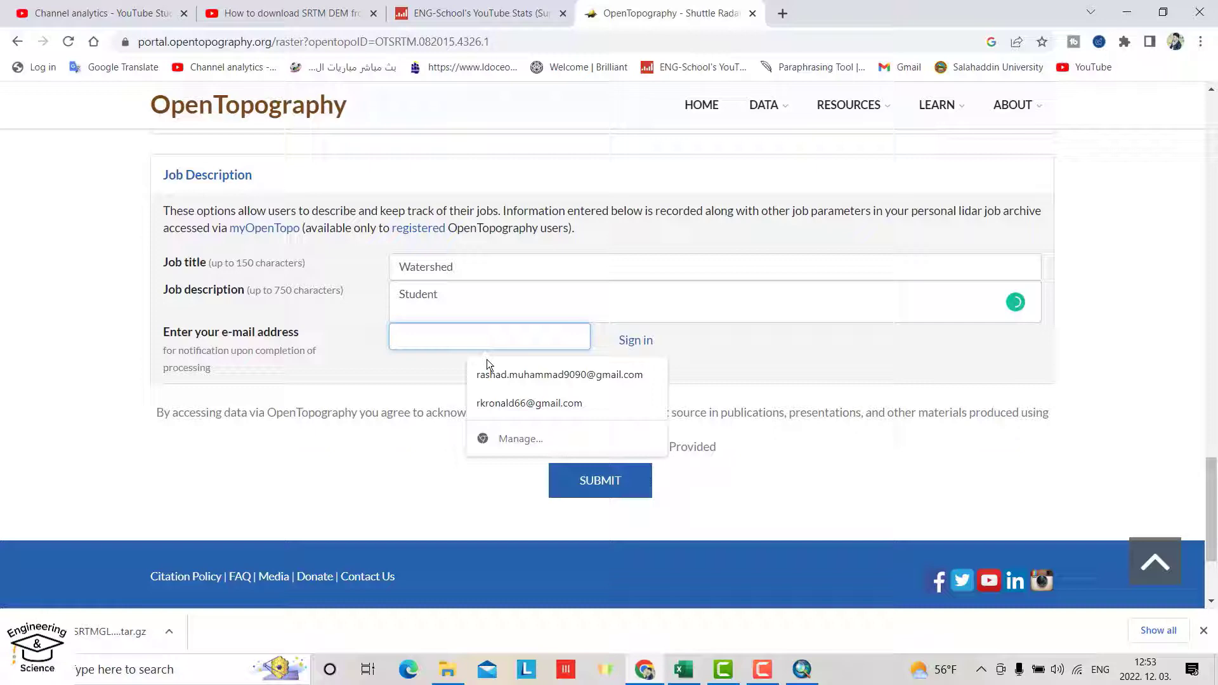
click(560, 375)
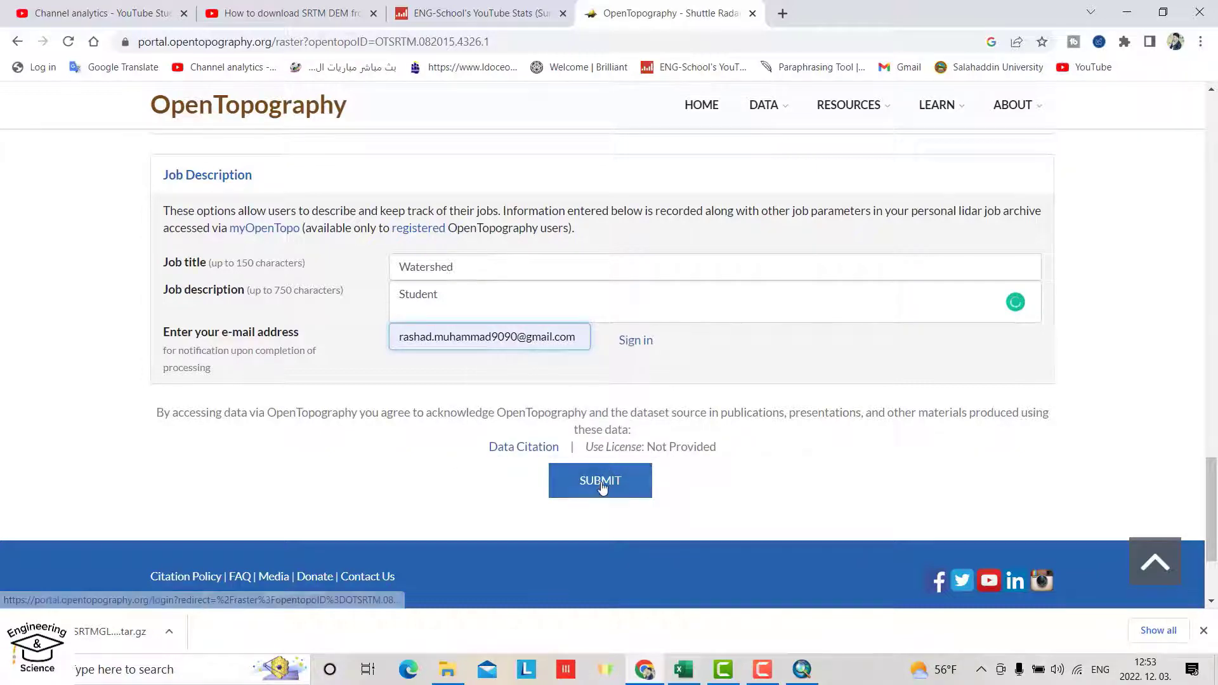
click(599, 481)
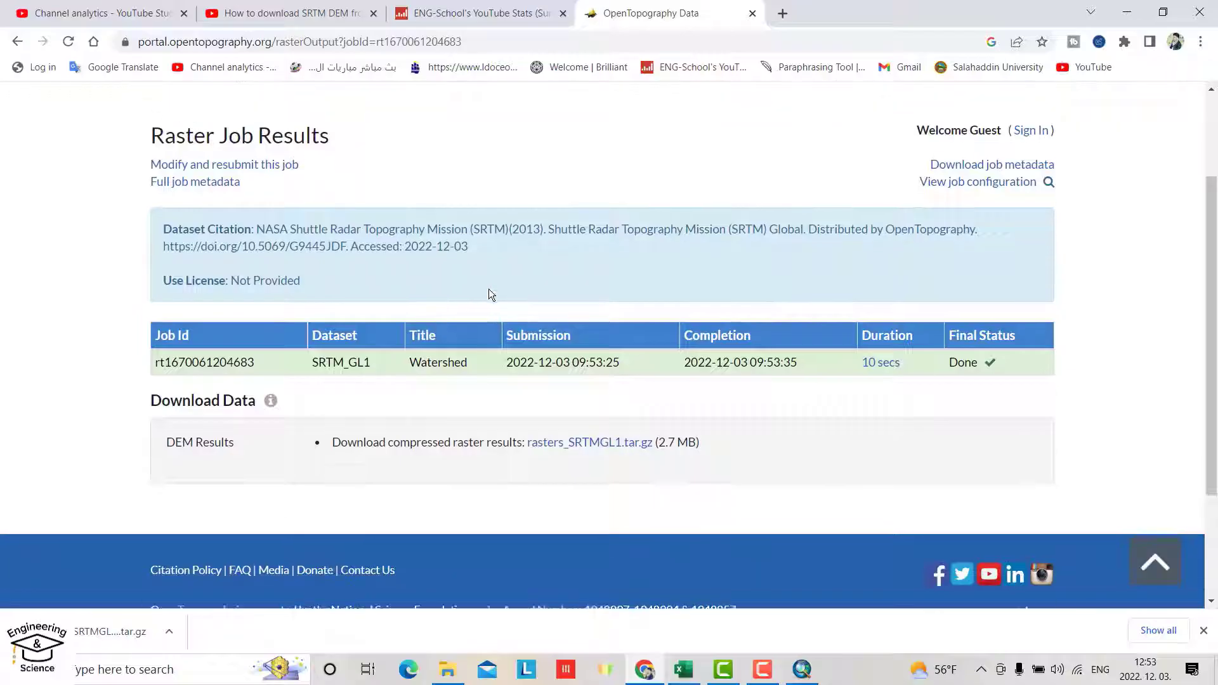
Download rasters_SRTMGL1.tar.gz, show it in the Downloads folder, and switch to ArcMap.
scroll(down, 3)
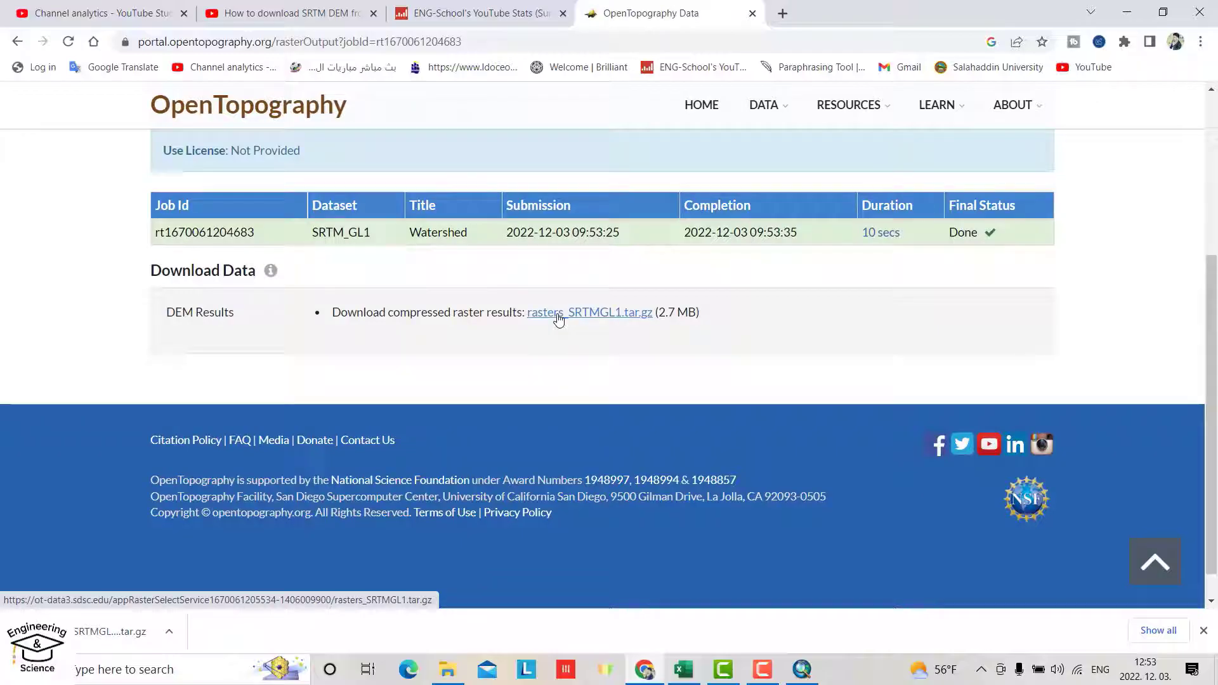
click(560, 313)
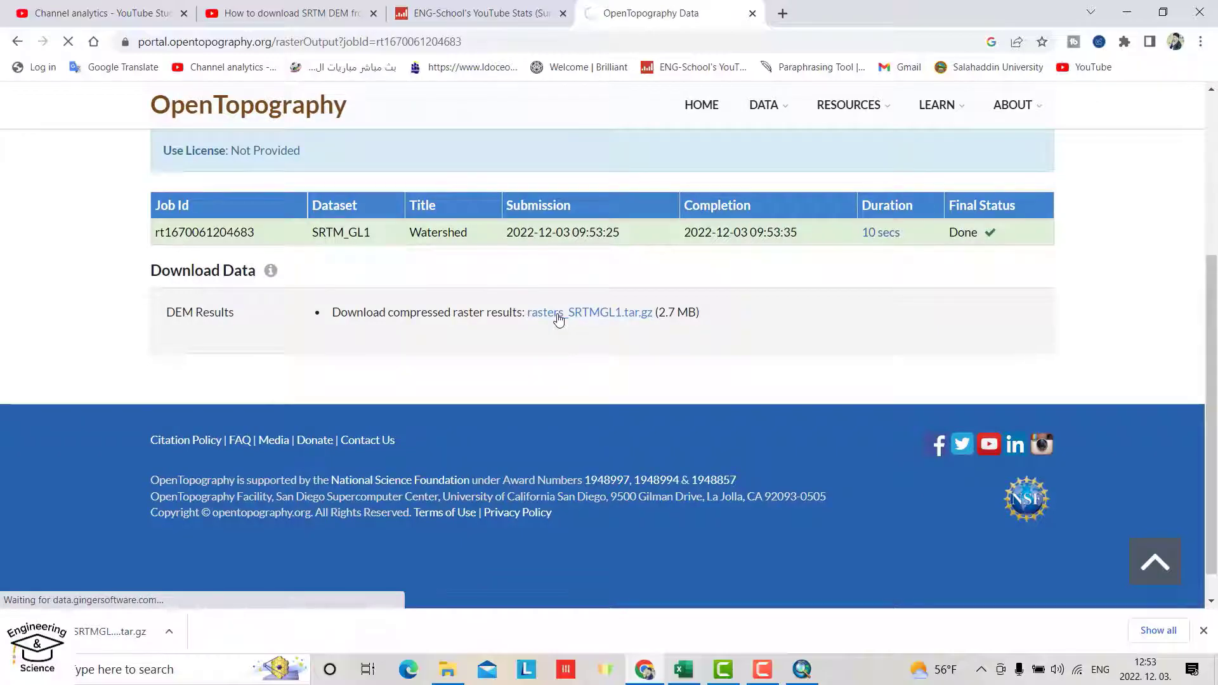
click(589, 312)
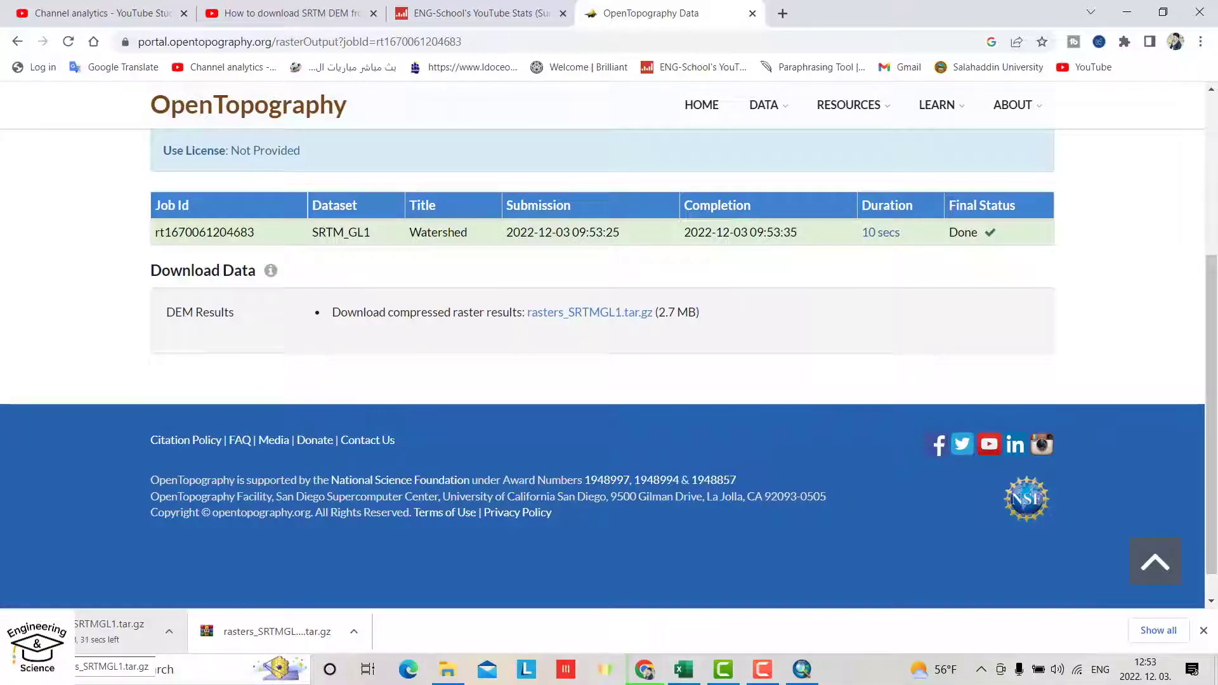
click(169, 632)
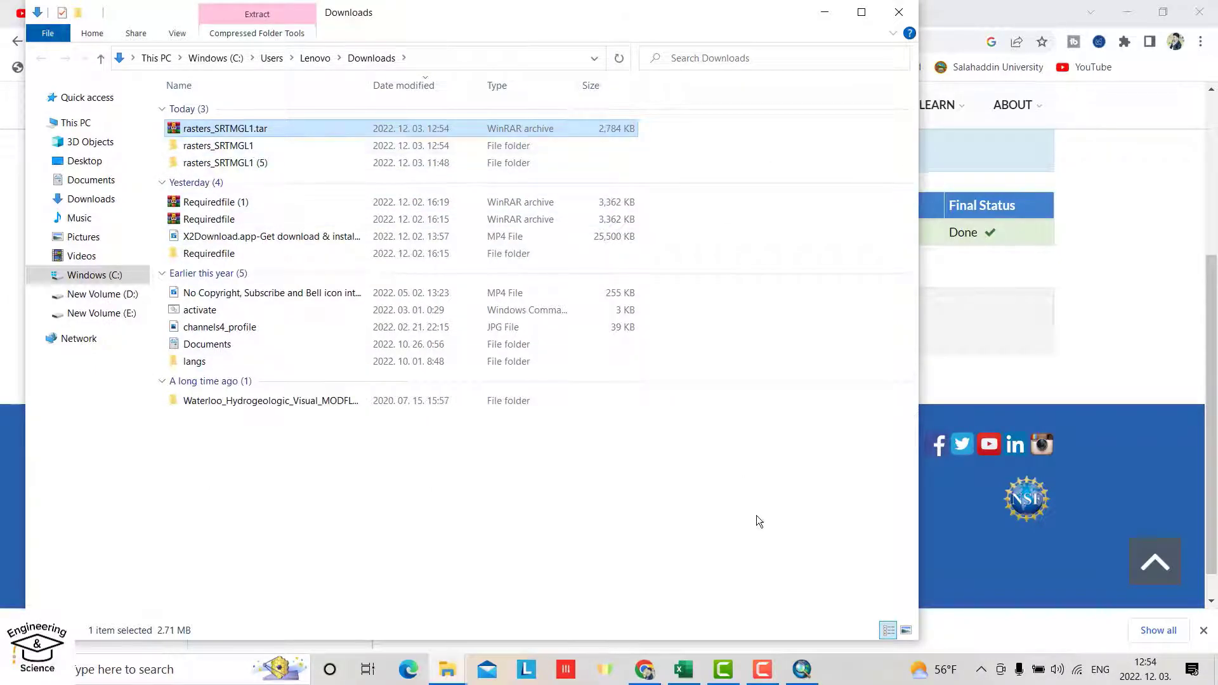
click(802, 668)
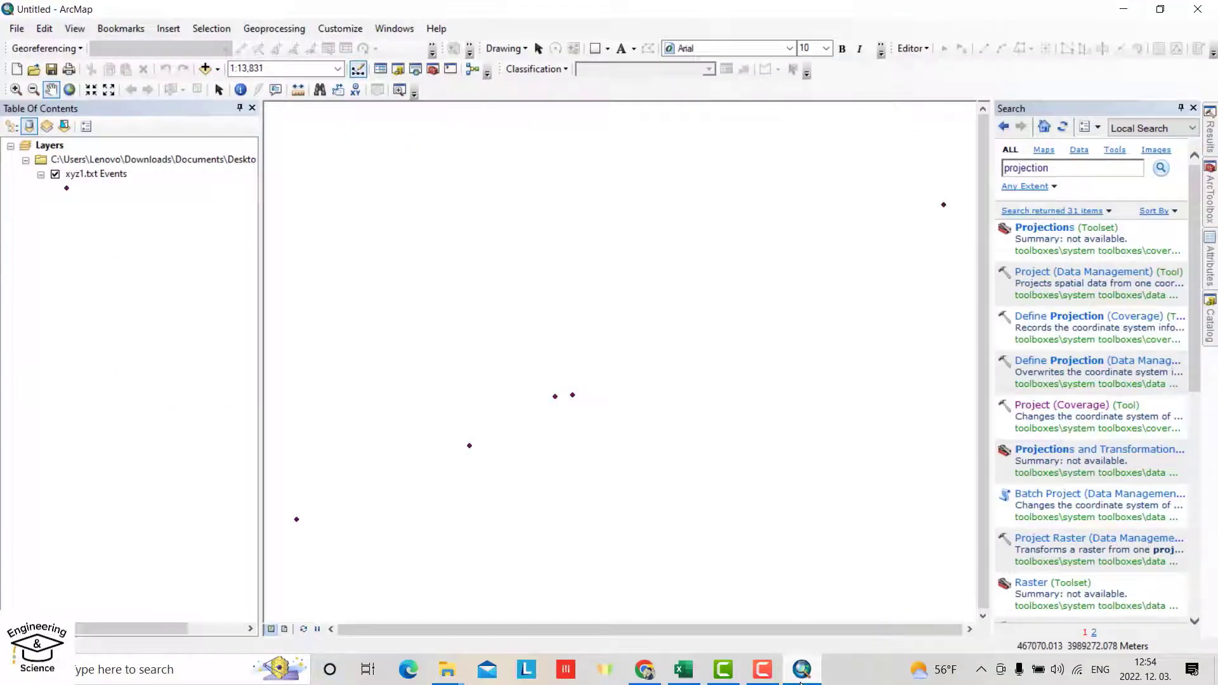
Add output_SRTMGL1.tif from Downloads\rasters_SRTMGL1 and accept building pyramids.
click(204, 68)
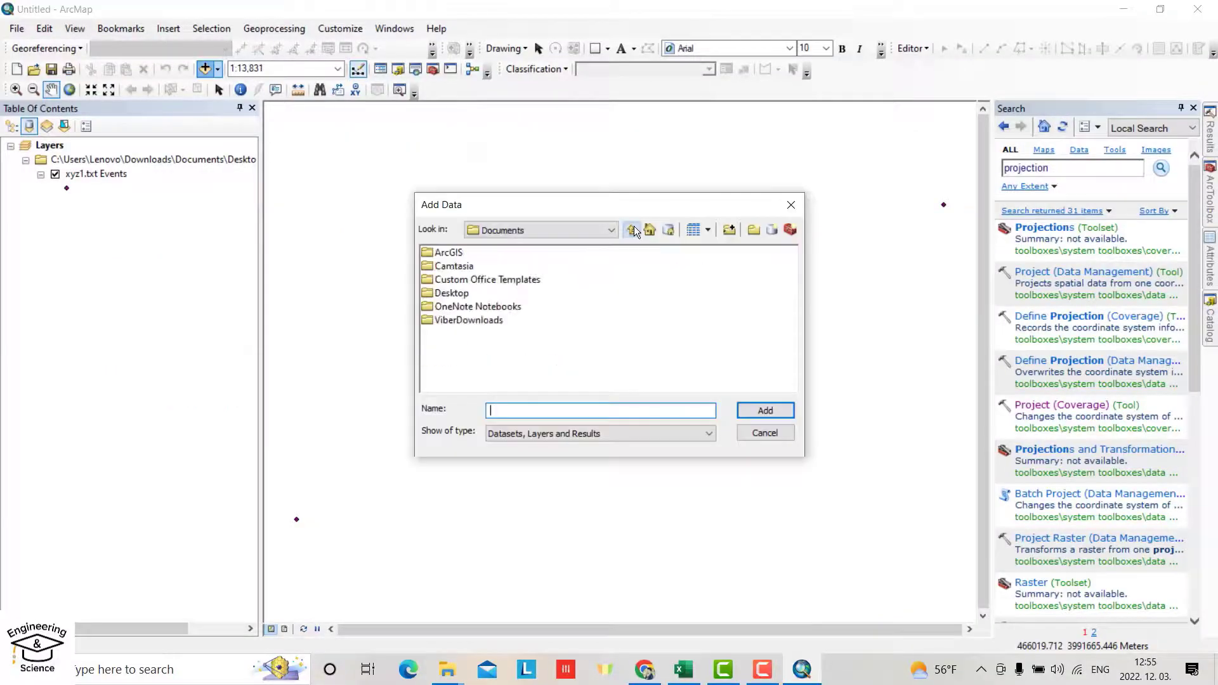
click(631, 230)
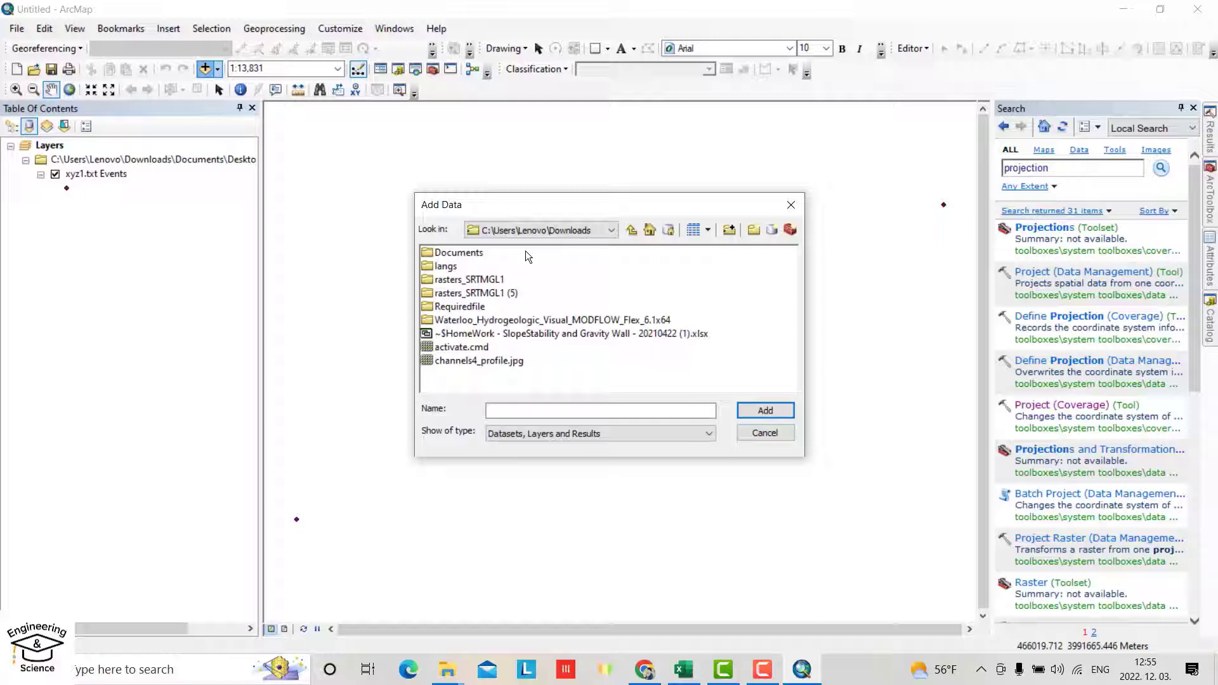
double_click(469, 279)
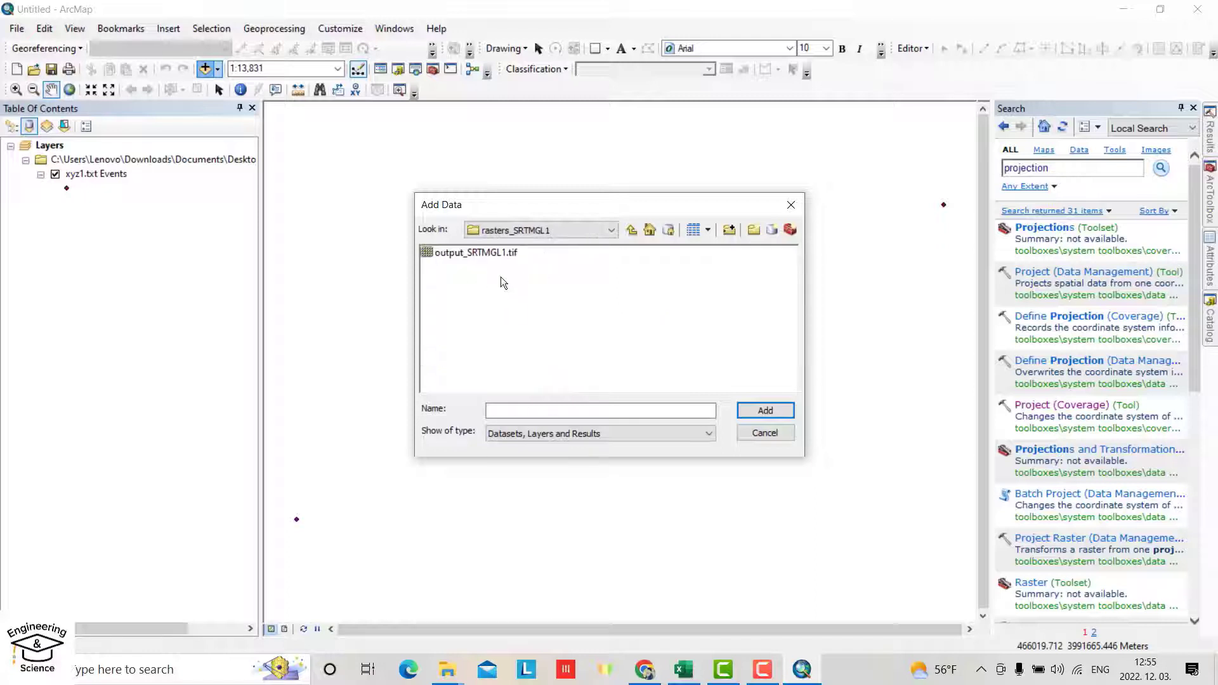
click(765, 410)
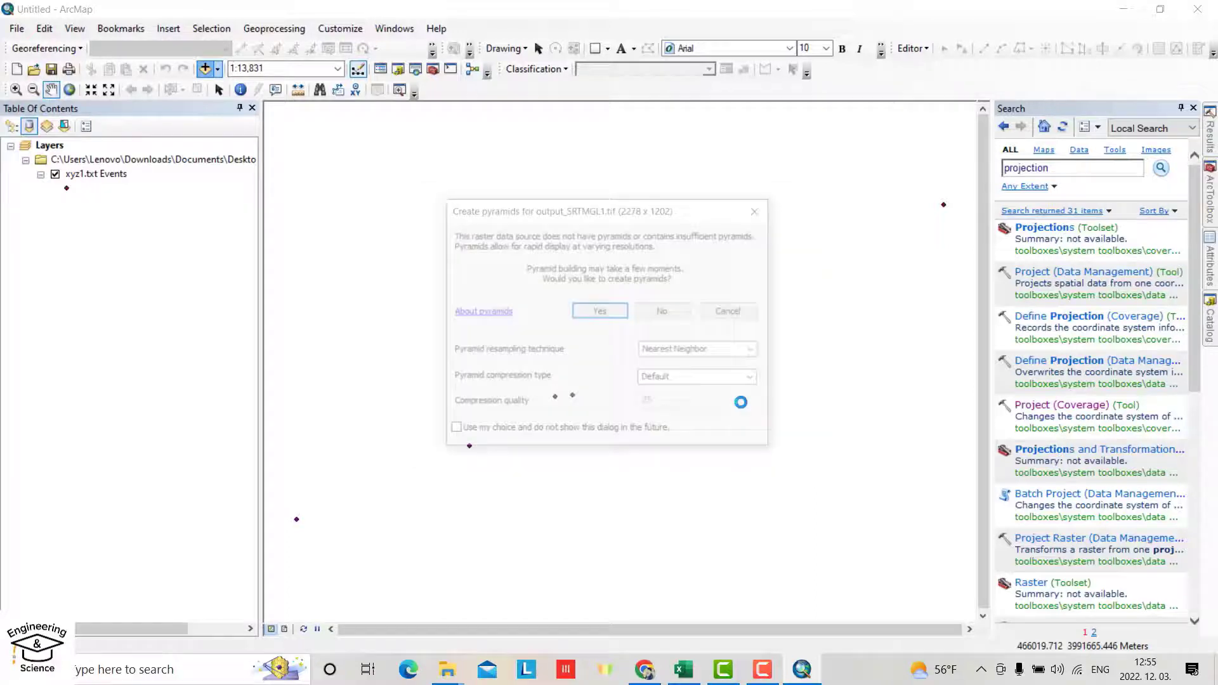
click(599, 310)
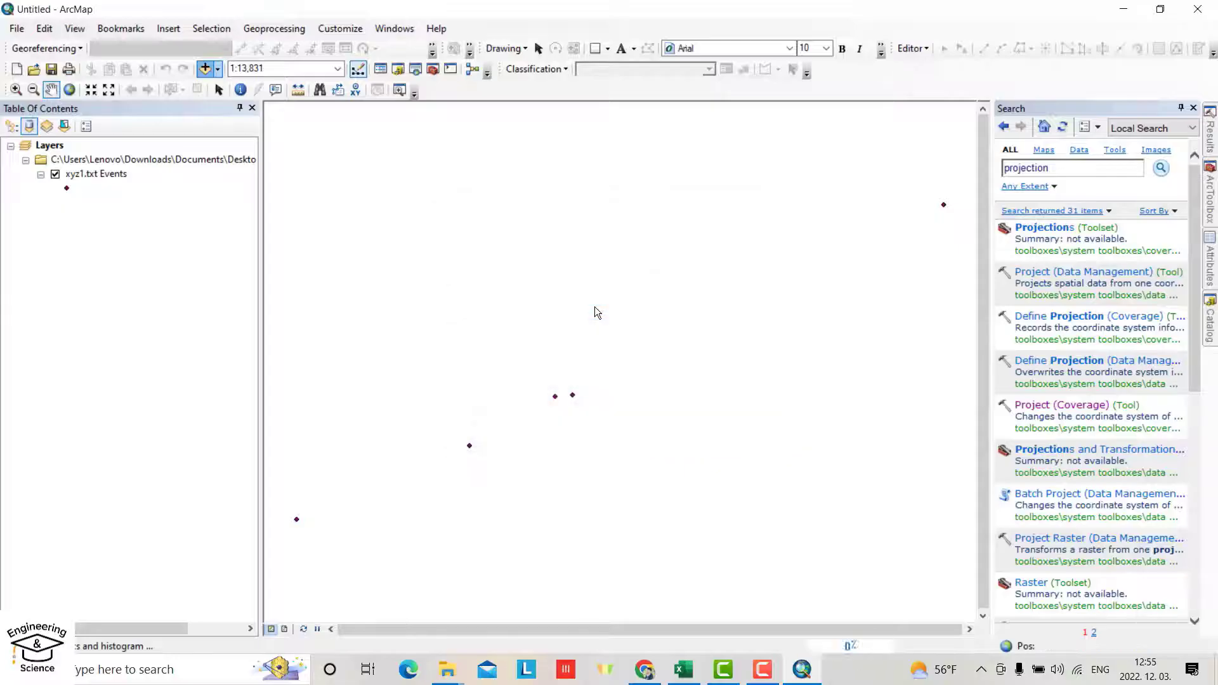